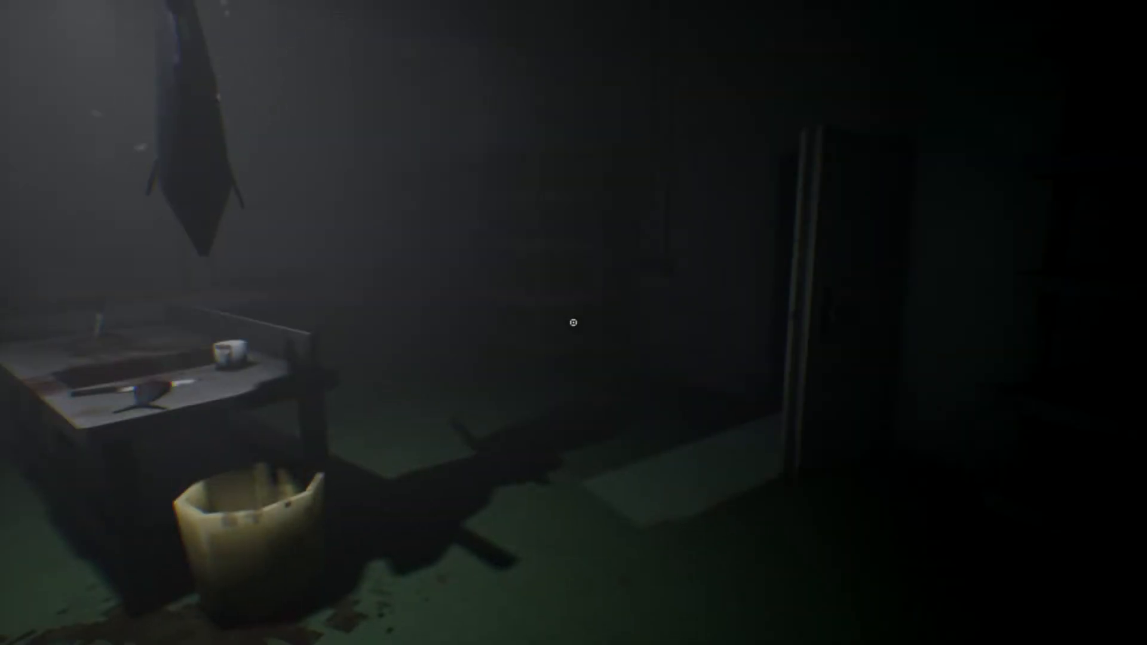
key("Escape")
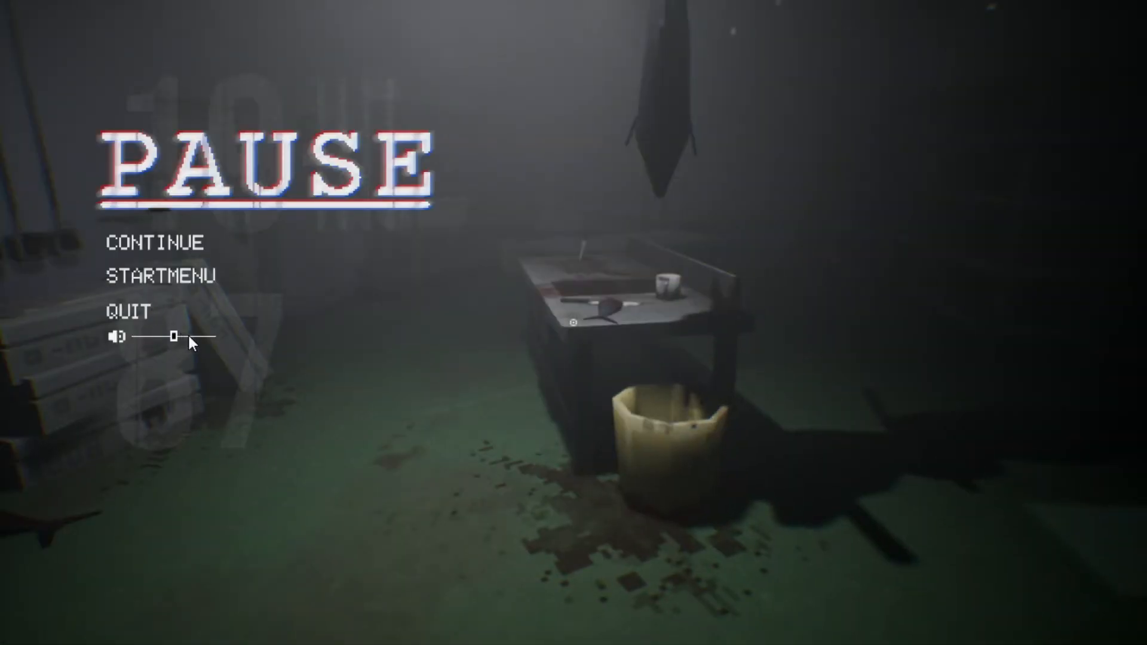
left_click_drag(173, 336, 202, 335)
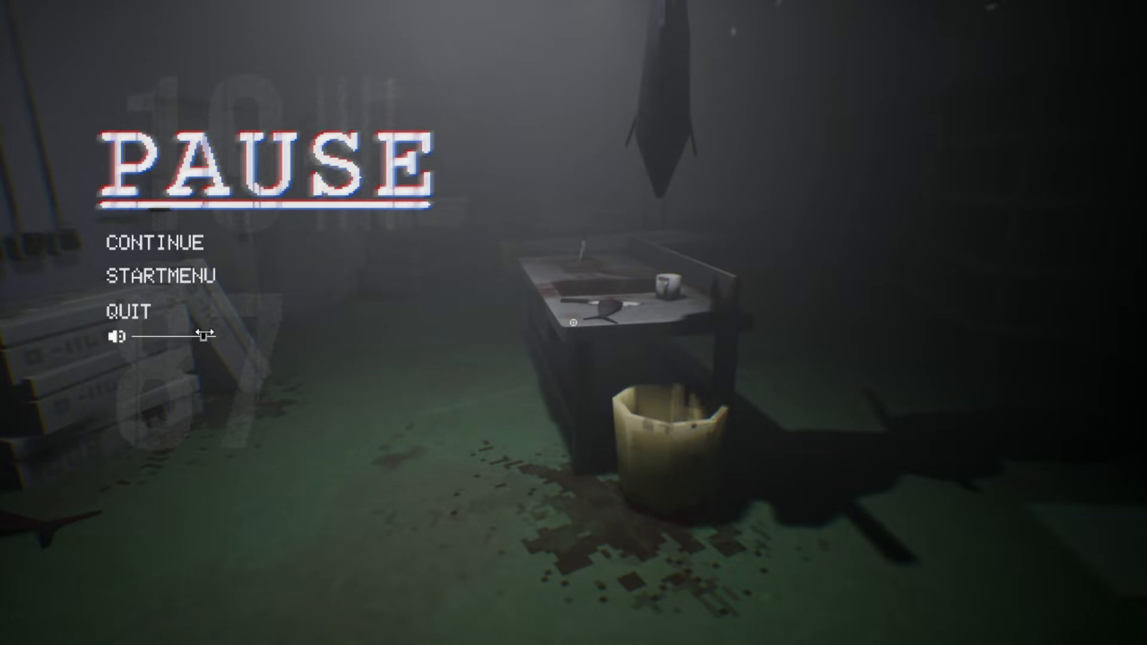
left_click(152, 242)
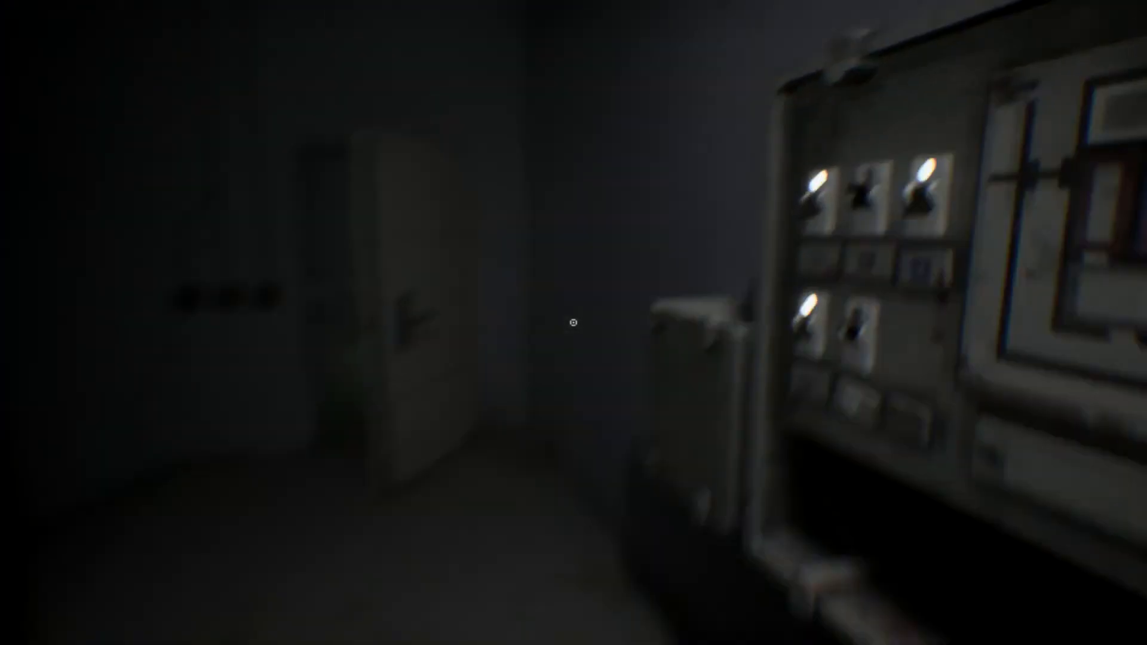
mouse_move(573, 325)
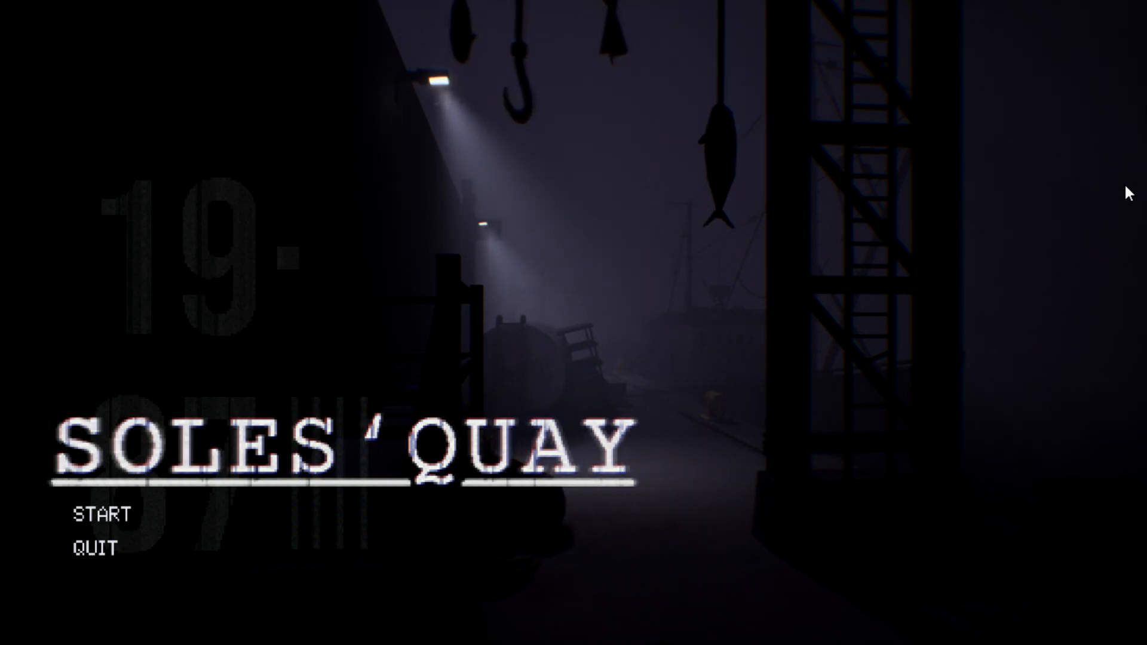
mouse_move(95, 552)
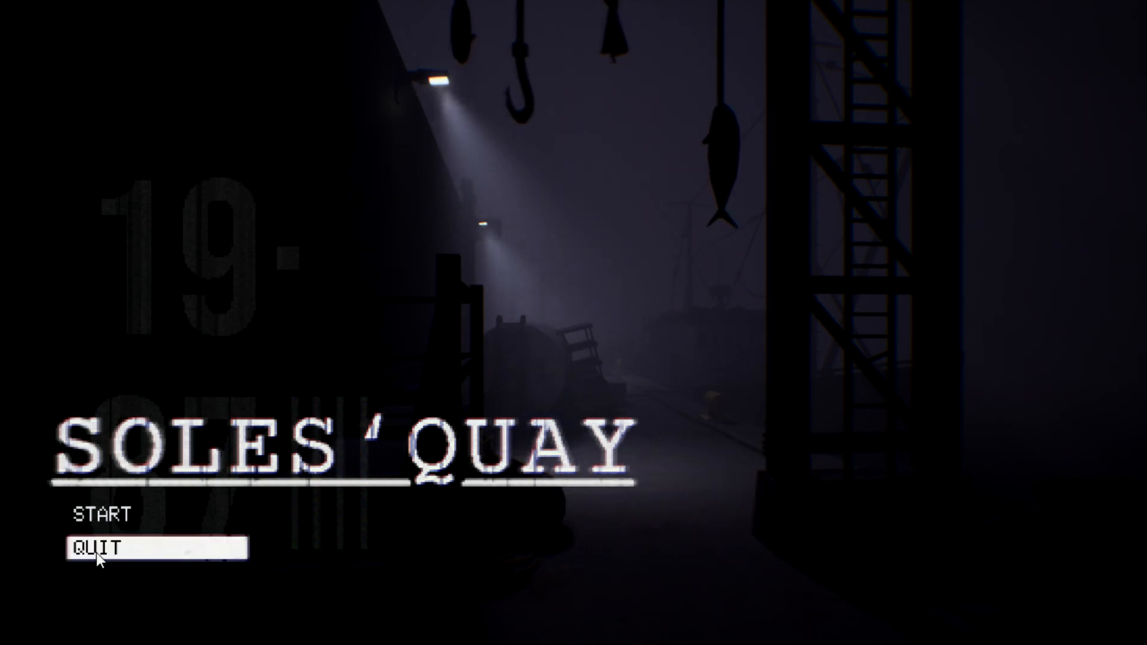